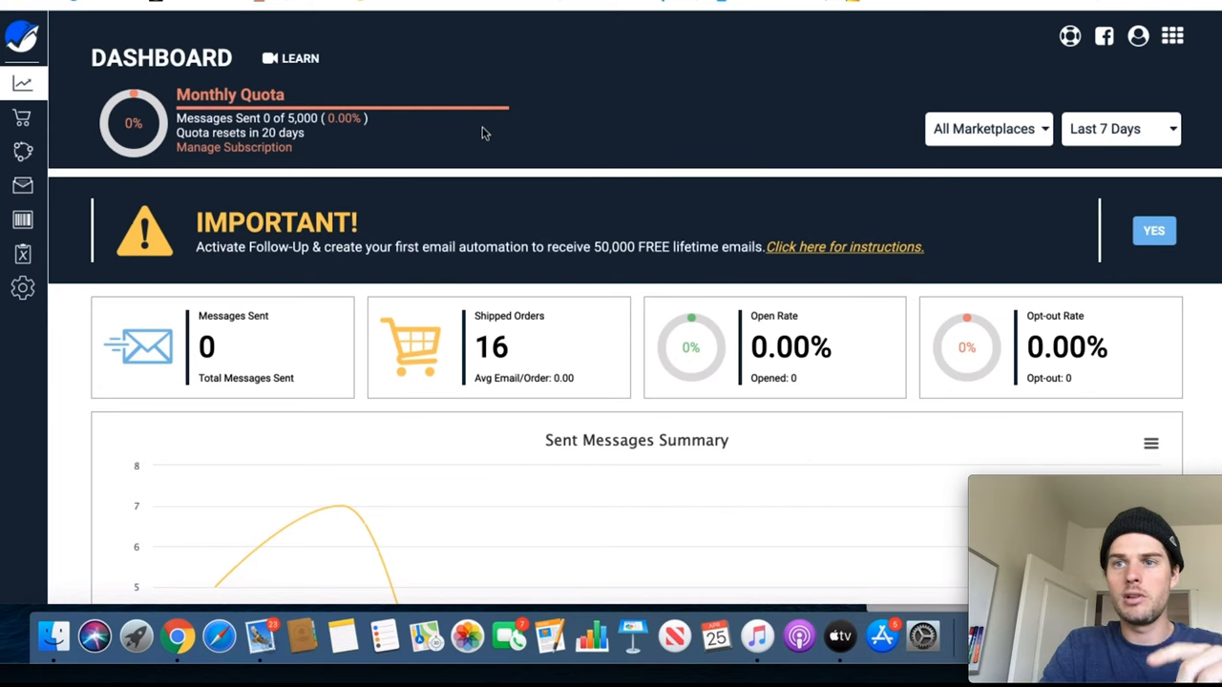
{"action": "mouse_move", "coordinate": [573, 99]}
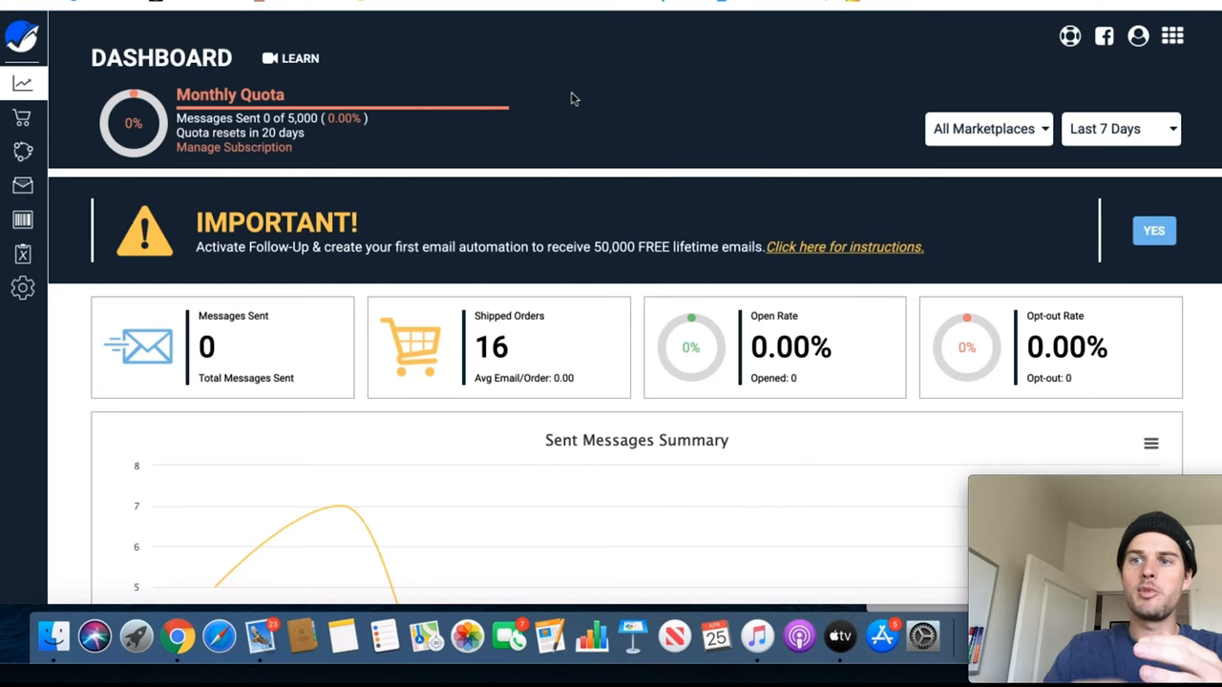
{"action": "mouse_move", "coordinate": [595, 89]}
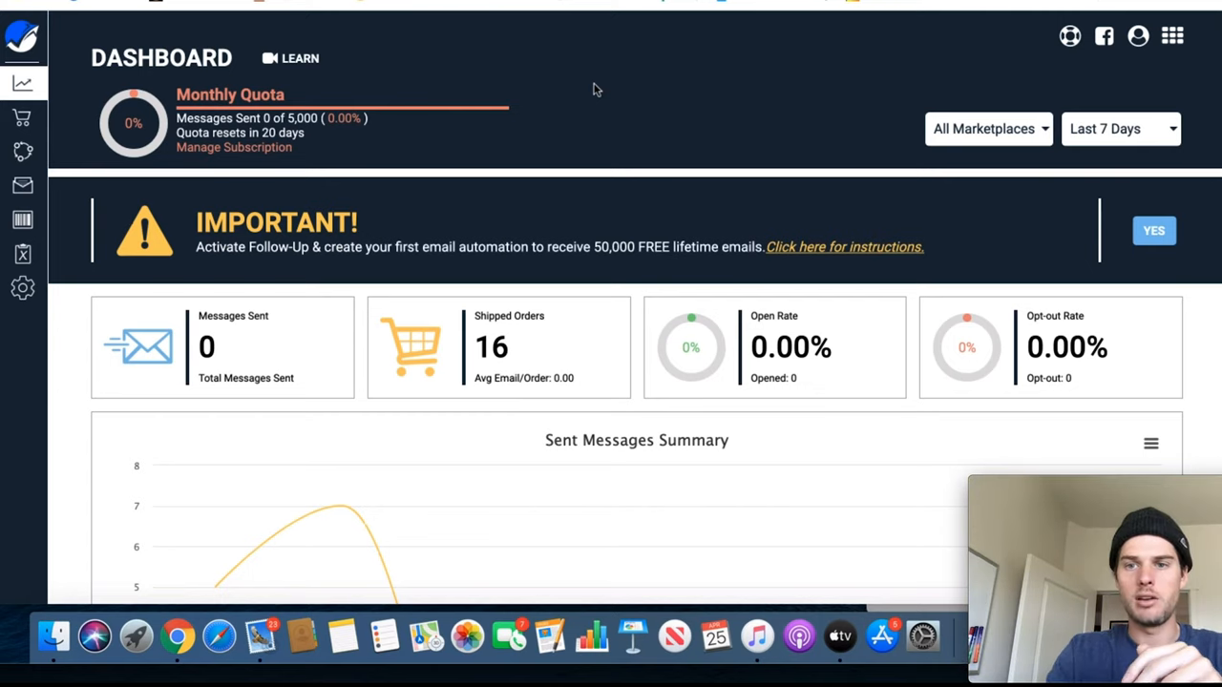
{"action": "mouse_move", "coordinate": [617, 92]}
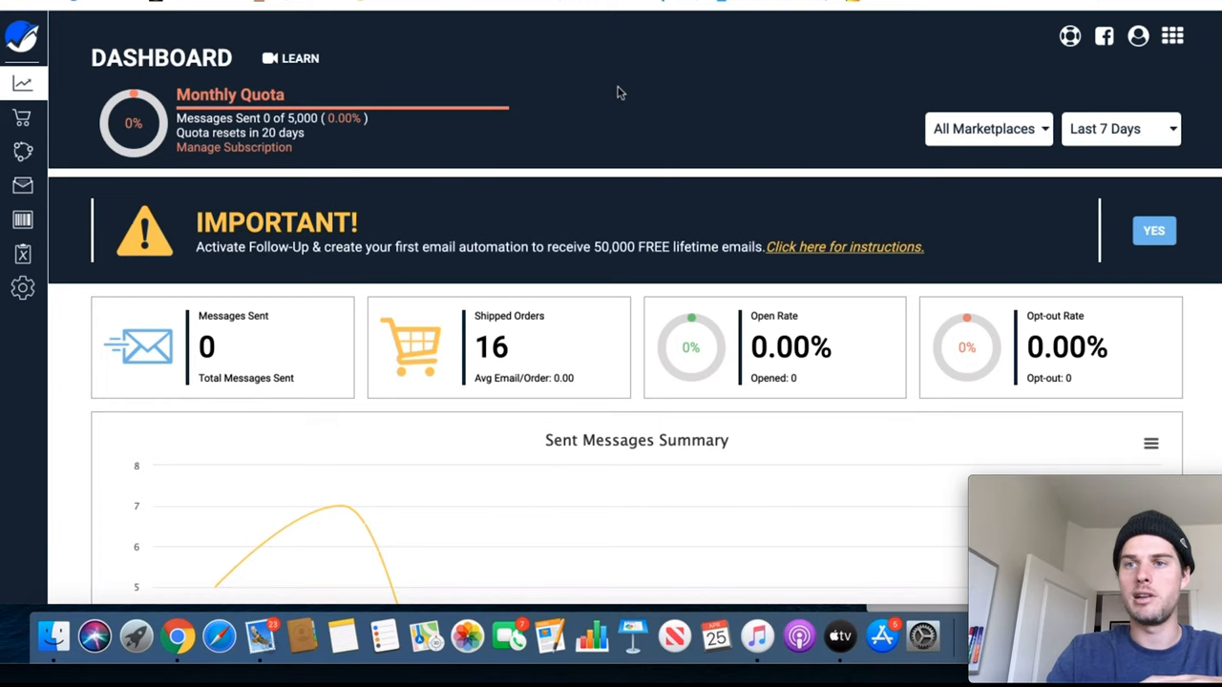
{"action": "mouse_move", "coordinate": [689, 61]}
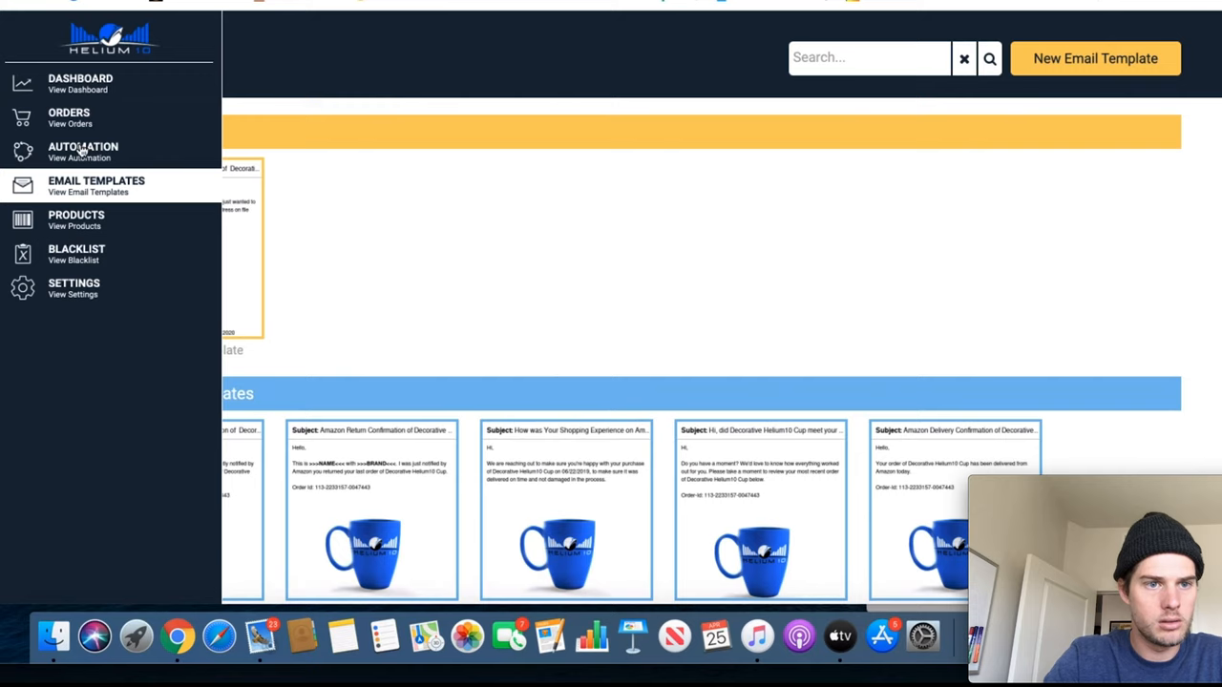
- Go to the Automation section from the sidebar, which lists no automations yet
{"action": "left_click", "coordinate": [82, 151]}
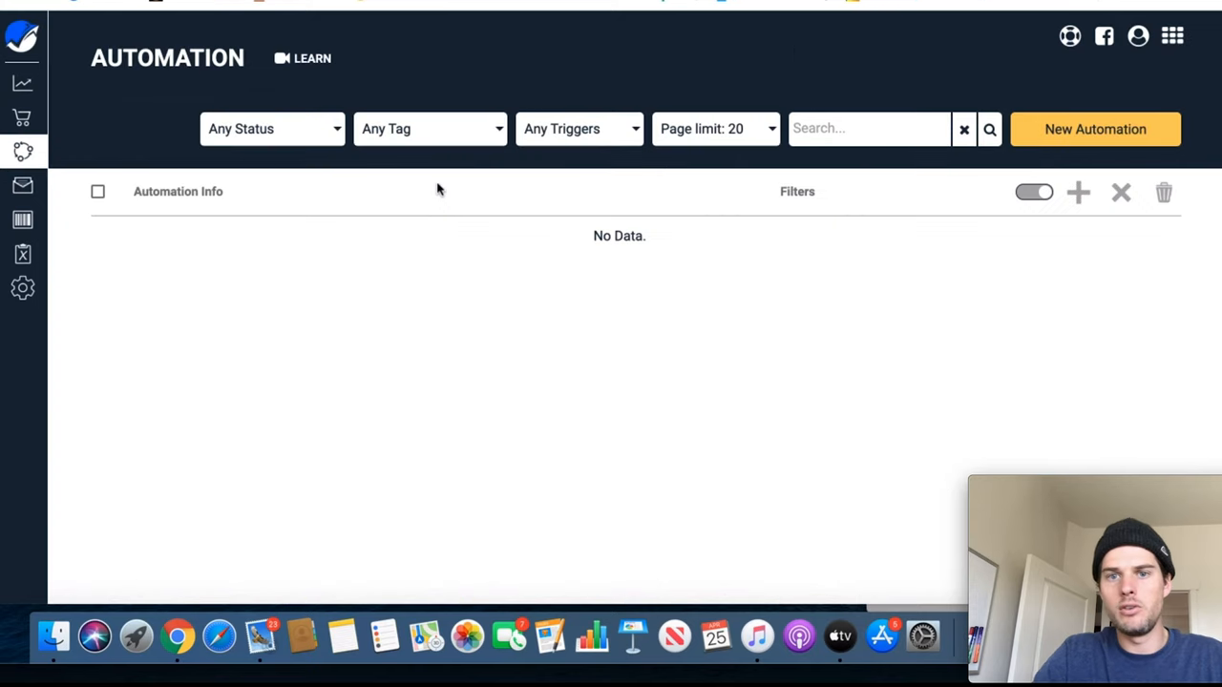
{"action": "mouse_move", "coordinate": [1000, 150]}
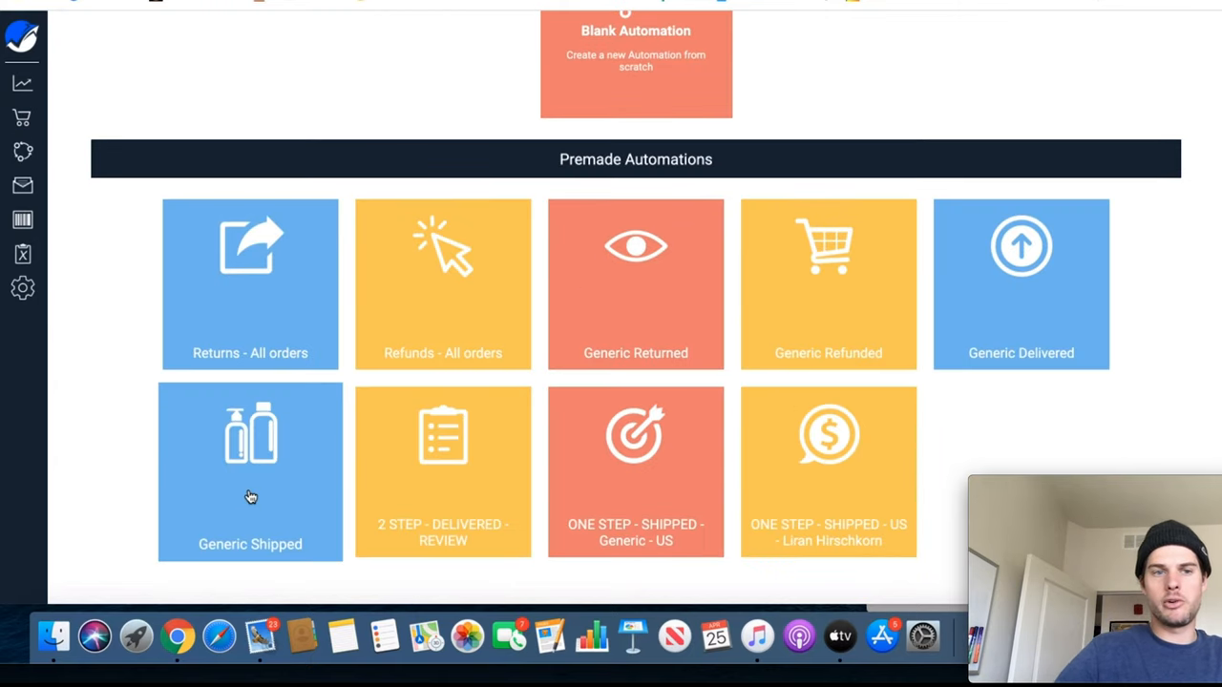
{"action": "mouse_move", "coordinate": [421, 494]}
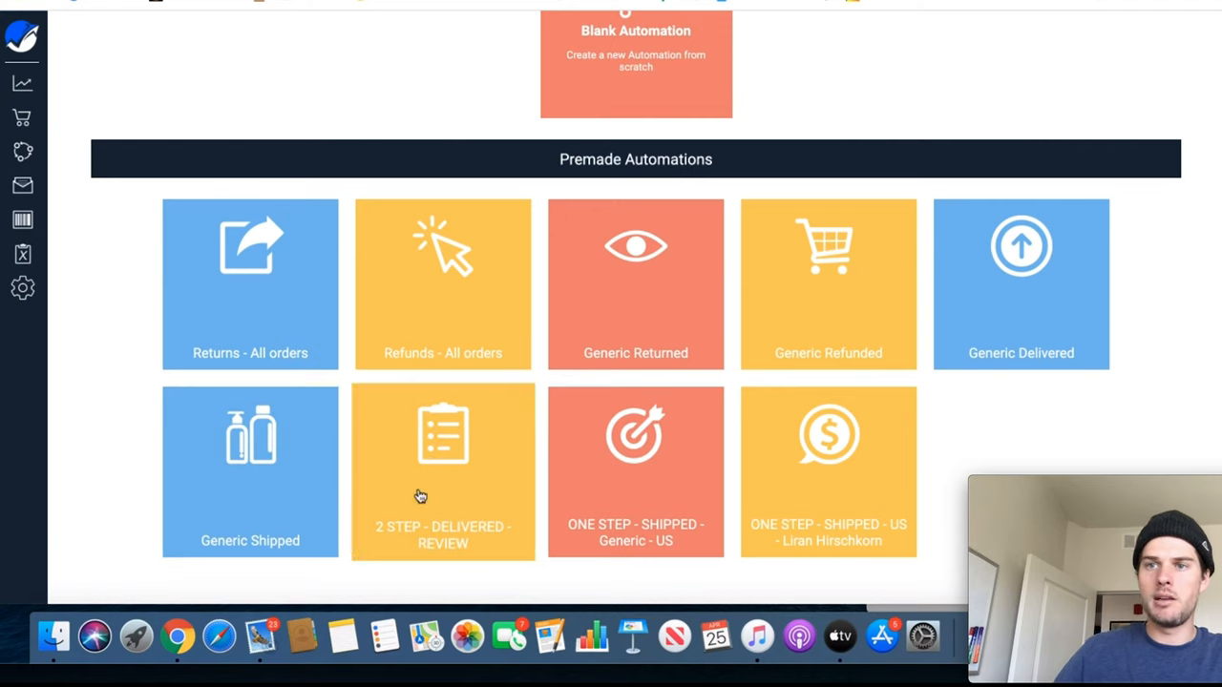
{"action": "mouse_move", "coordinate": [293, 521]}
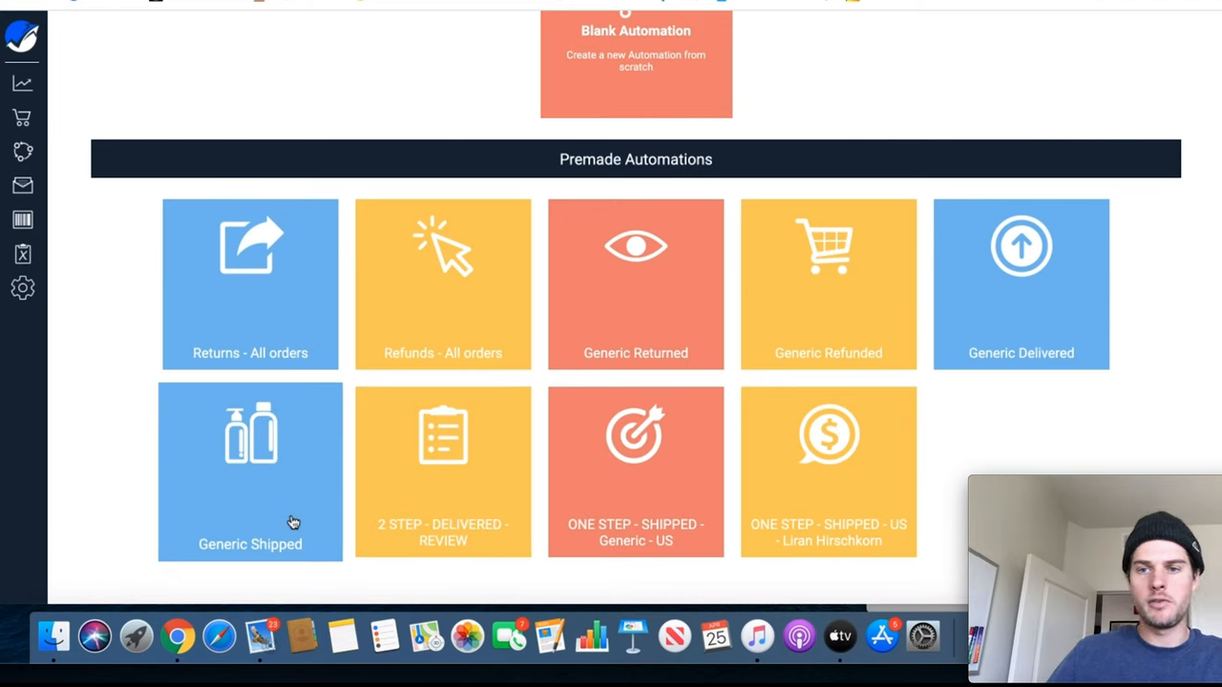
{"action": "mouse_move", "coordinate": [600, 495]}
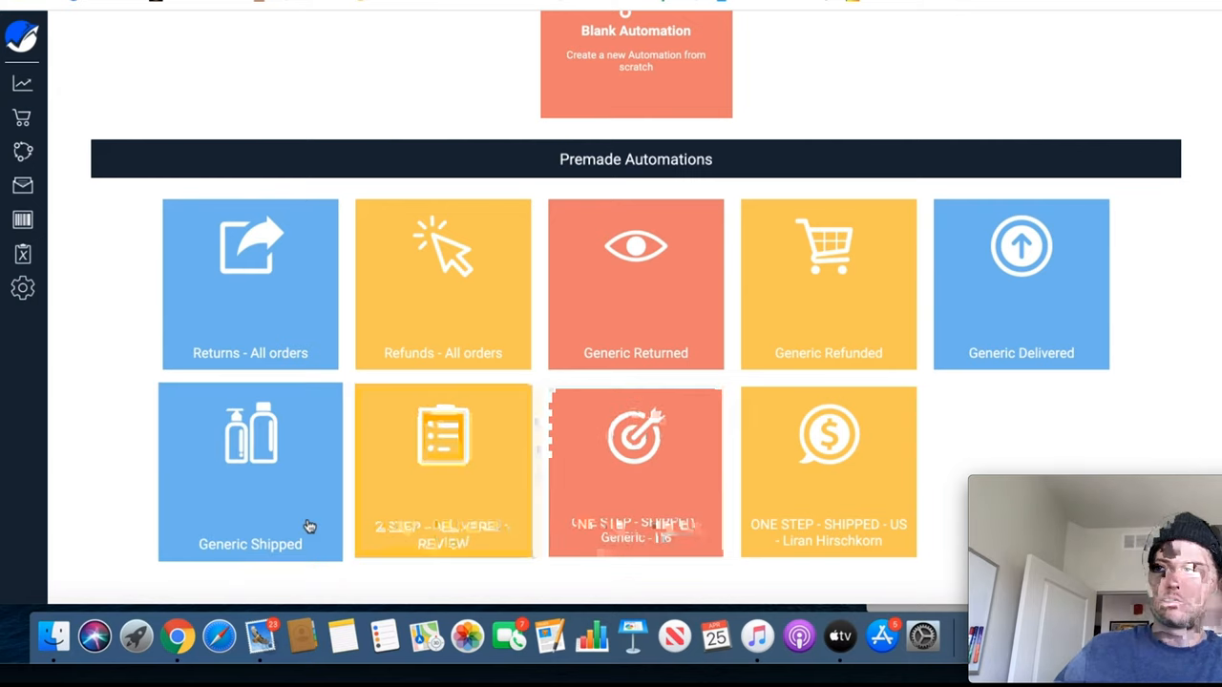
{"action": "mouse_move", "coordinate": [288, 341]}
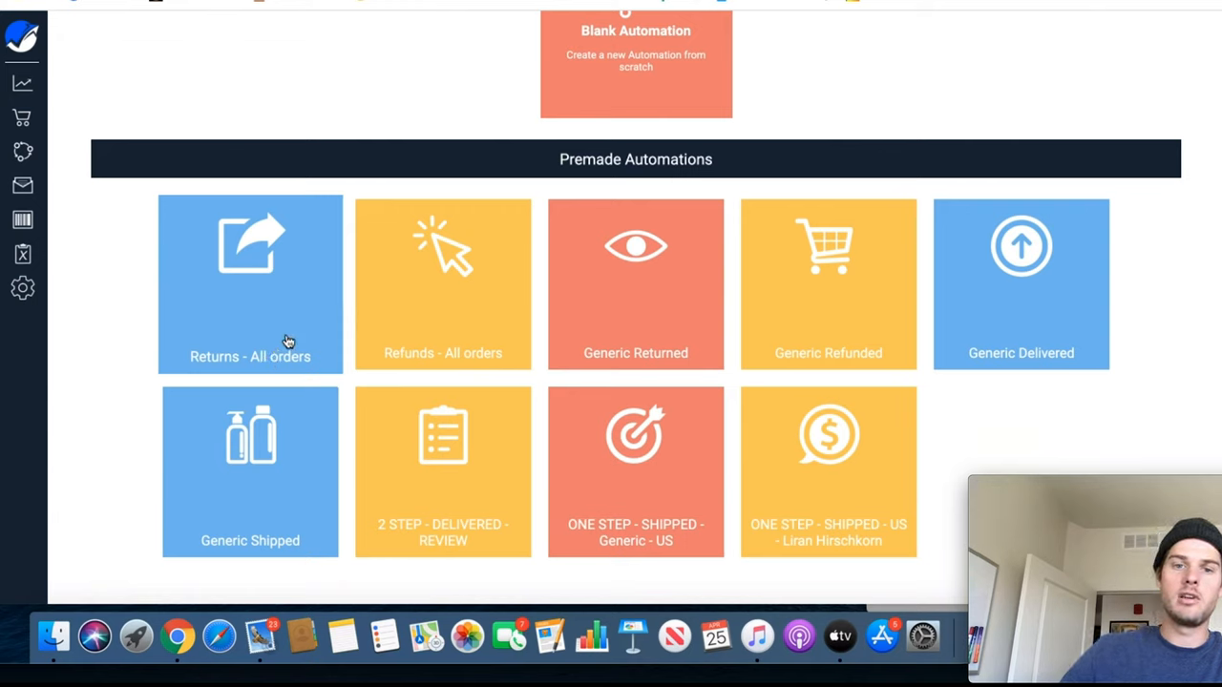
{"action": "mouse_move", "coordinate": [284, 398]}
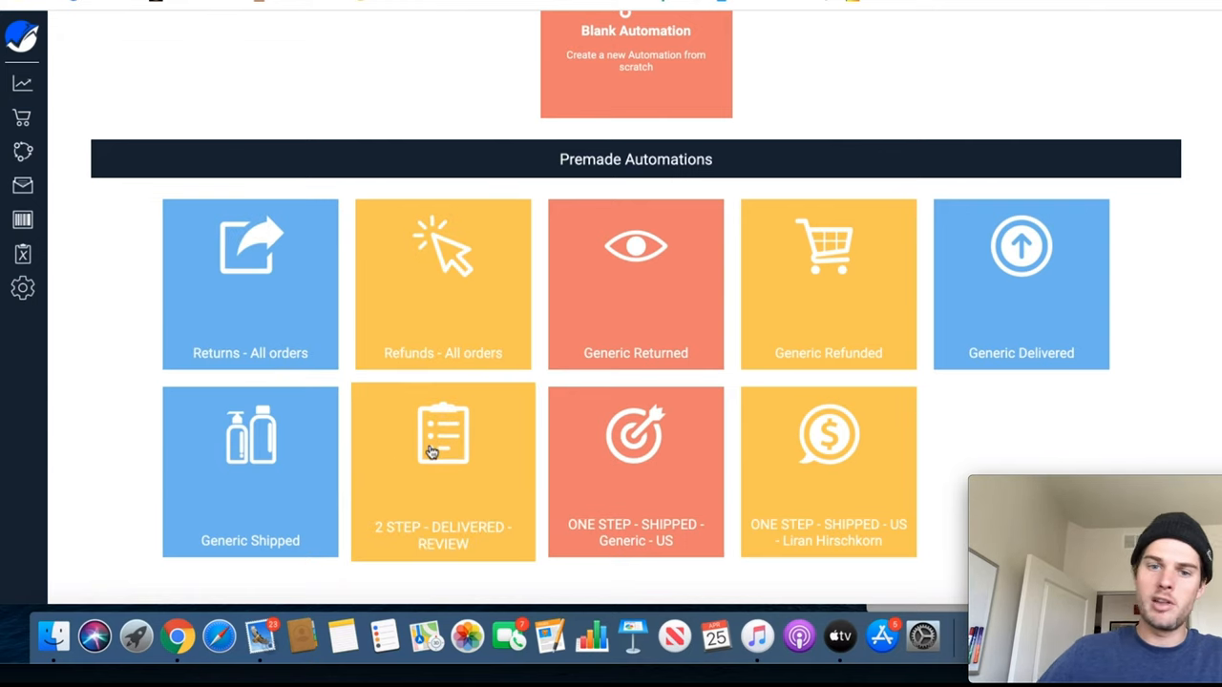
{"action": "mouse_move", "coordinate": [792, 474]}
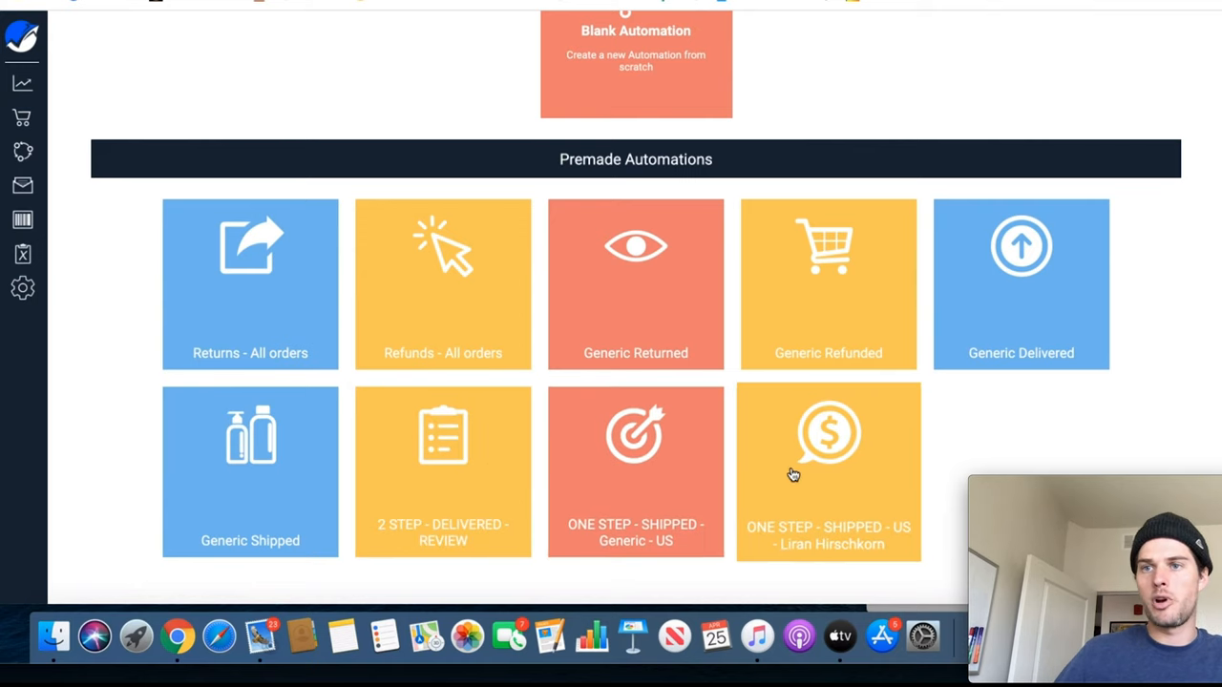
{"action": "mouse_move", "coordinate": [954, 356]}
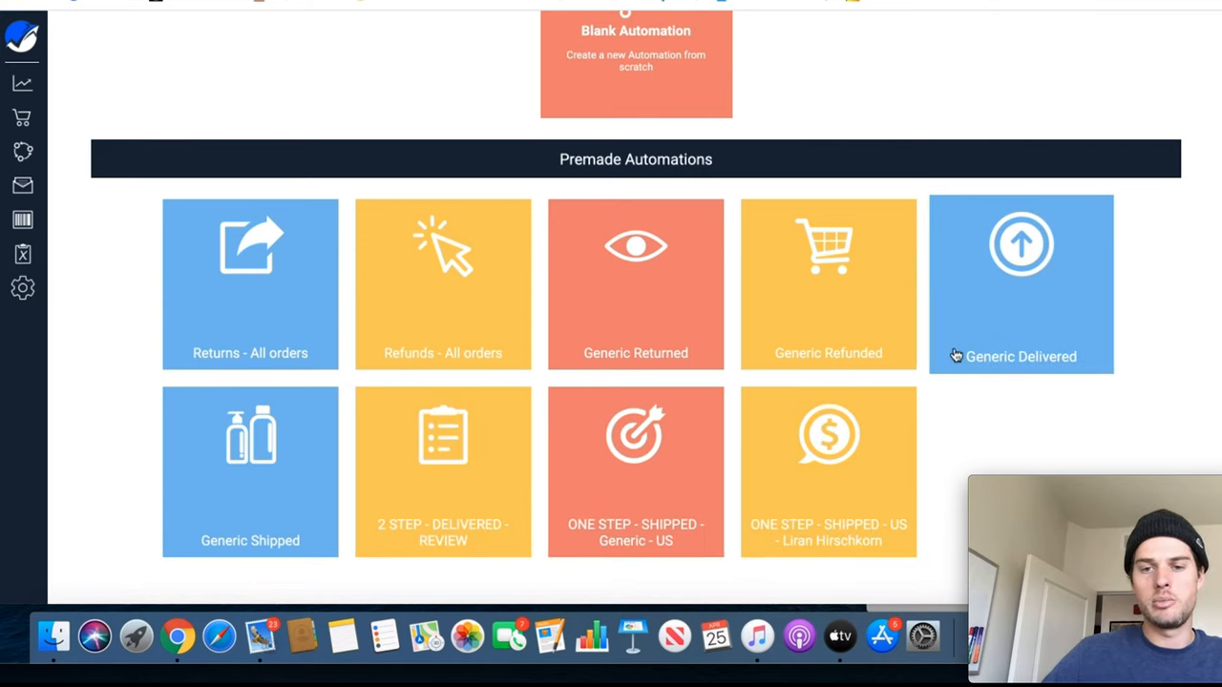
{"action": "mouse_move", "coordinate": [972, 340]}
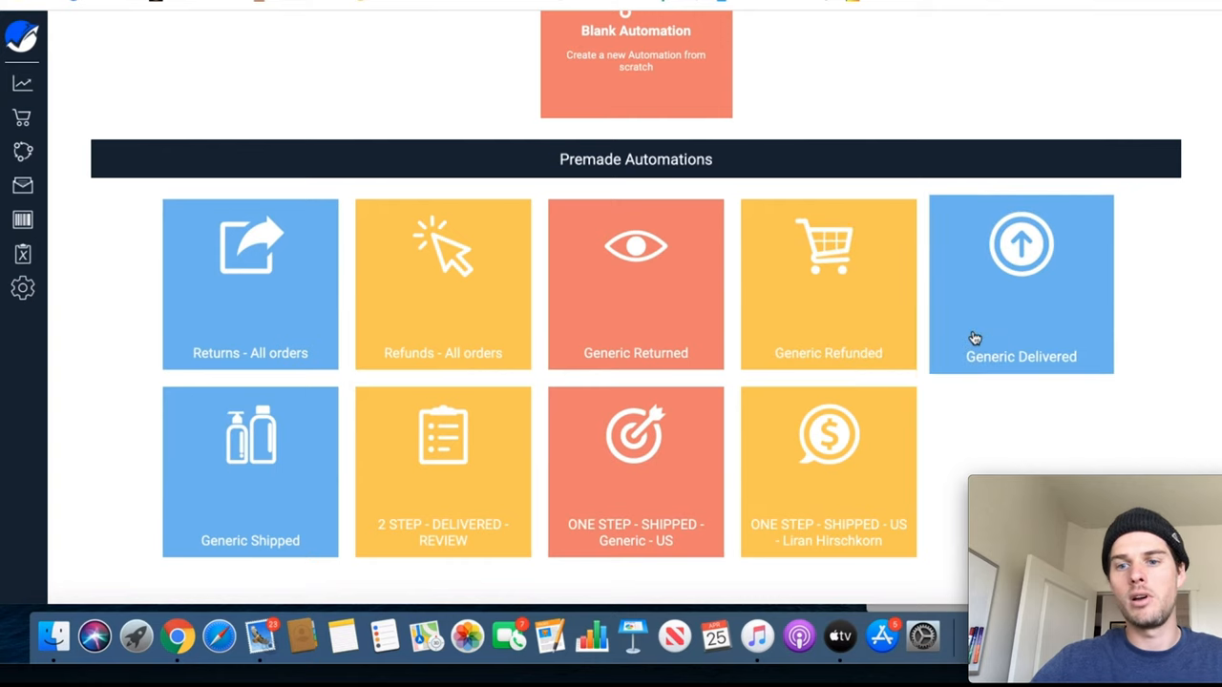
{"action": "mouse_move", "coordinate": [1050, 331]}
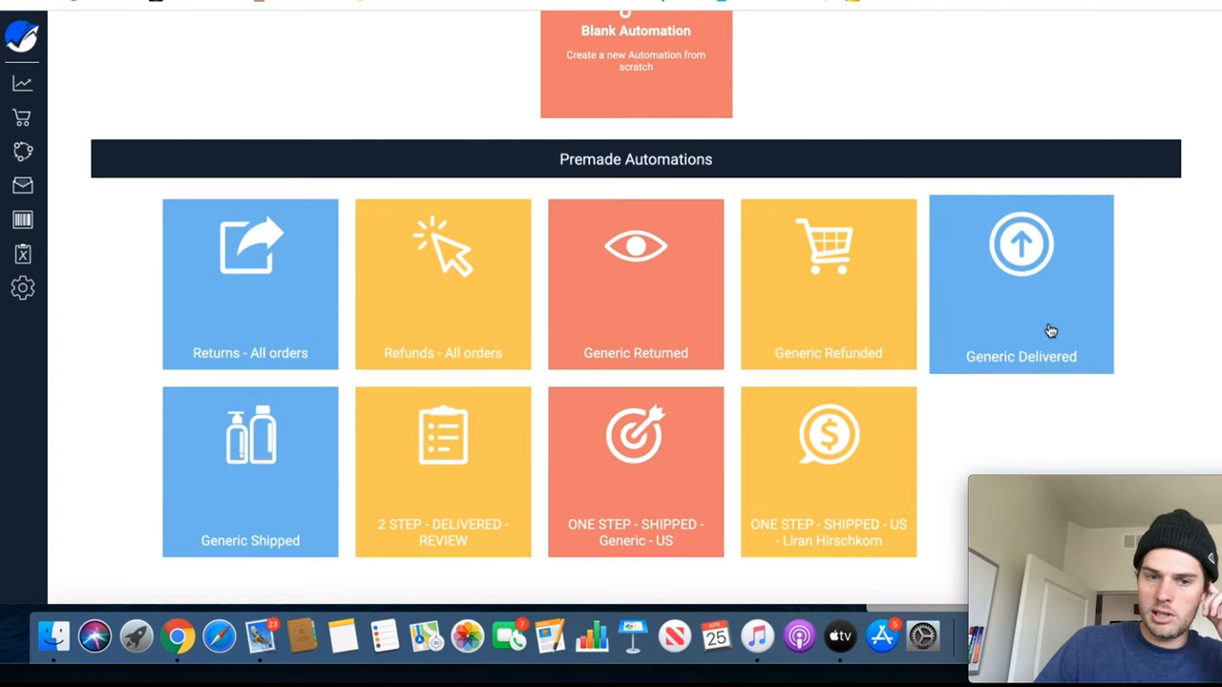
{"action": "mouse_move", "coordinate": [1015, 337]}
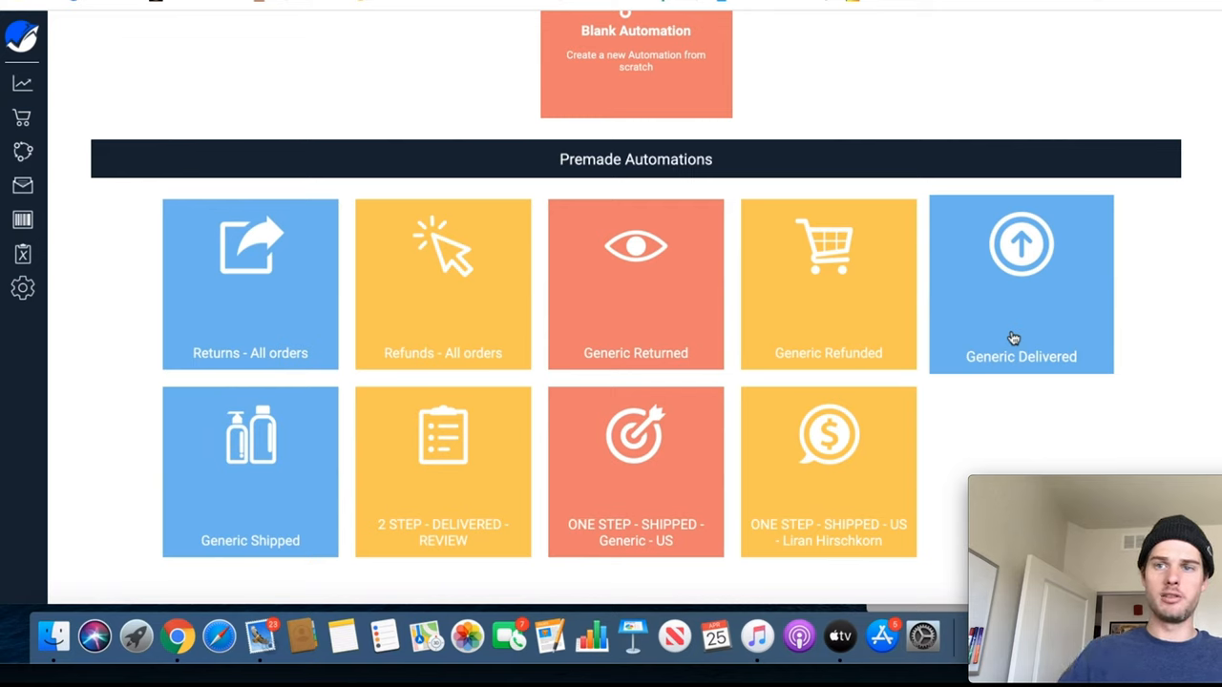
{"action": "mouse_move", "coordinate": [238, 522]}
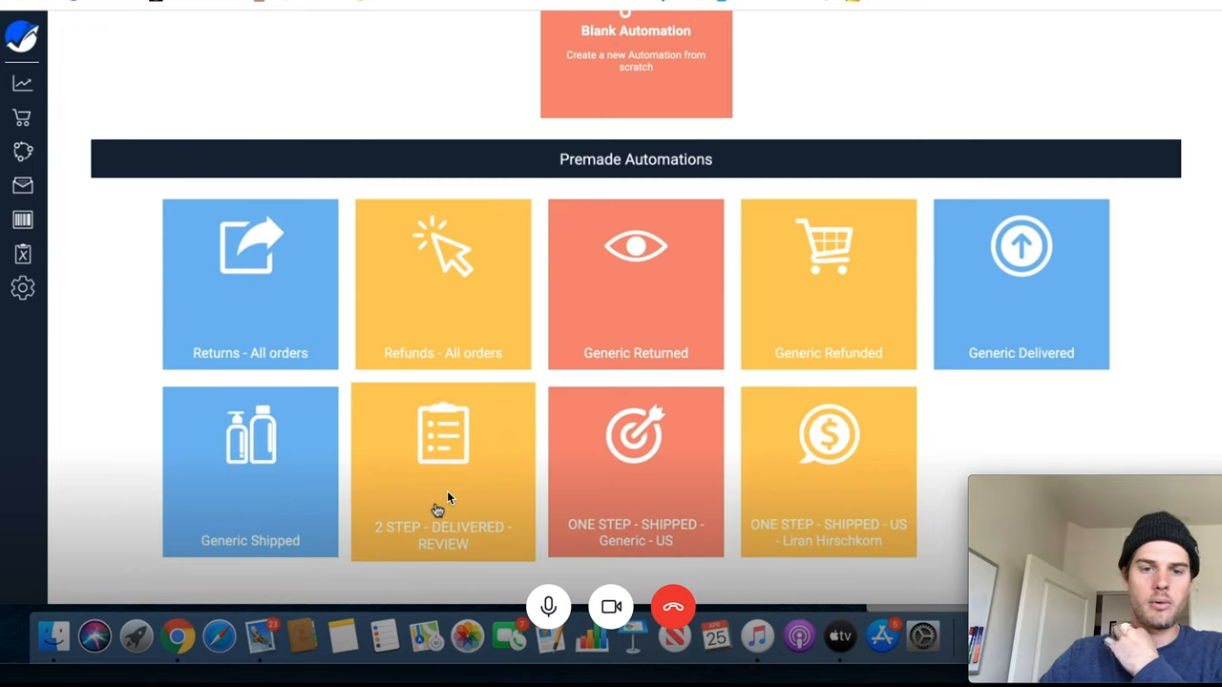
- Load the 2 STEP - DELIVERED - REVIEW premade automation with its waits, review emails and filters
{"action": "left_click", "coordinate": [443, 472]}
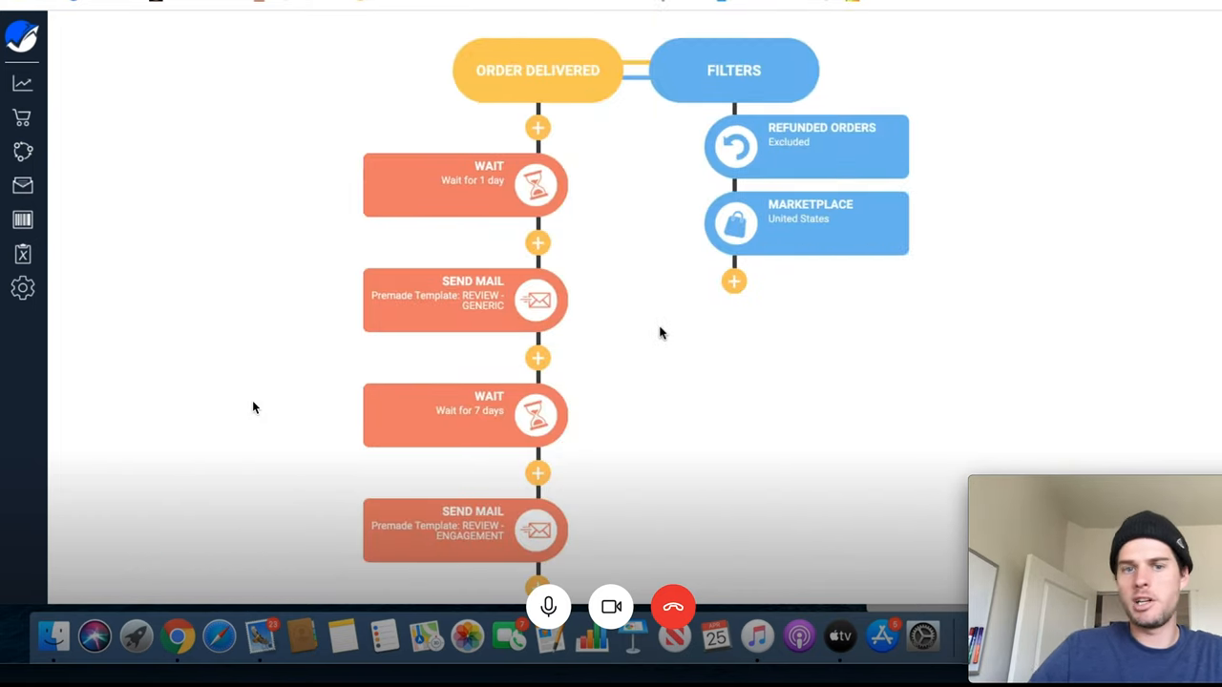
{"action": "mouse_move", "coordinate": [1017, 304]}
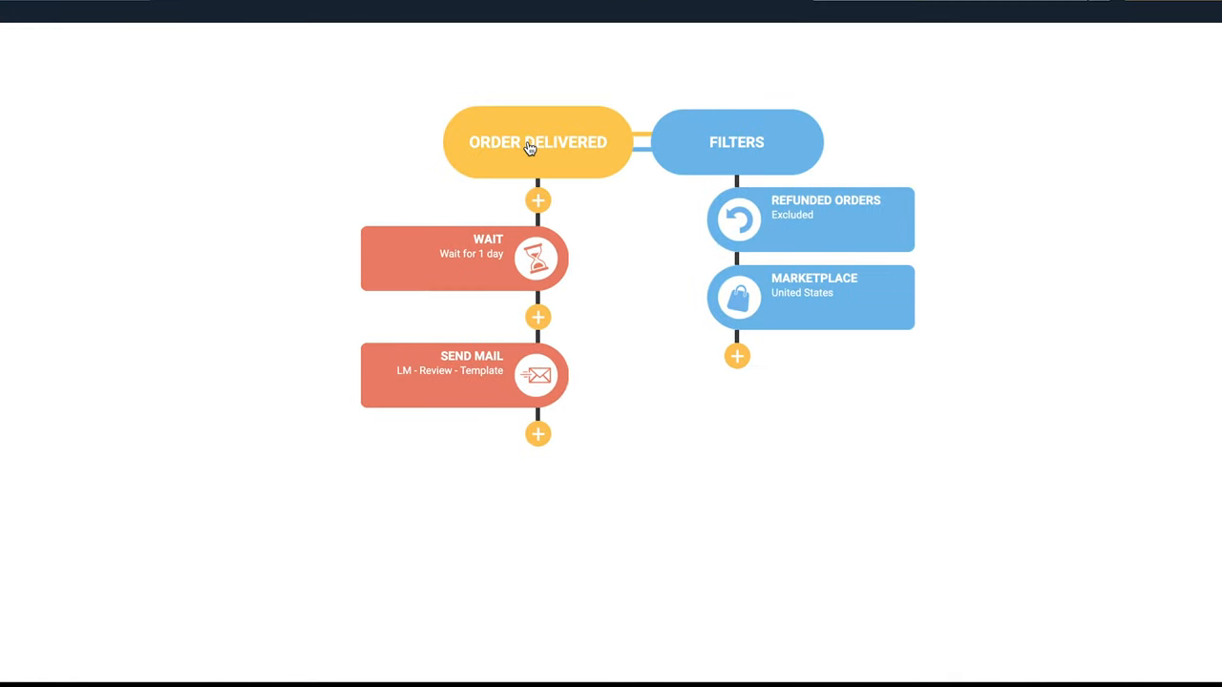
{"action": "mouse_move", "coordinate": [556, 272]}
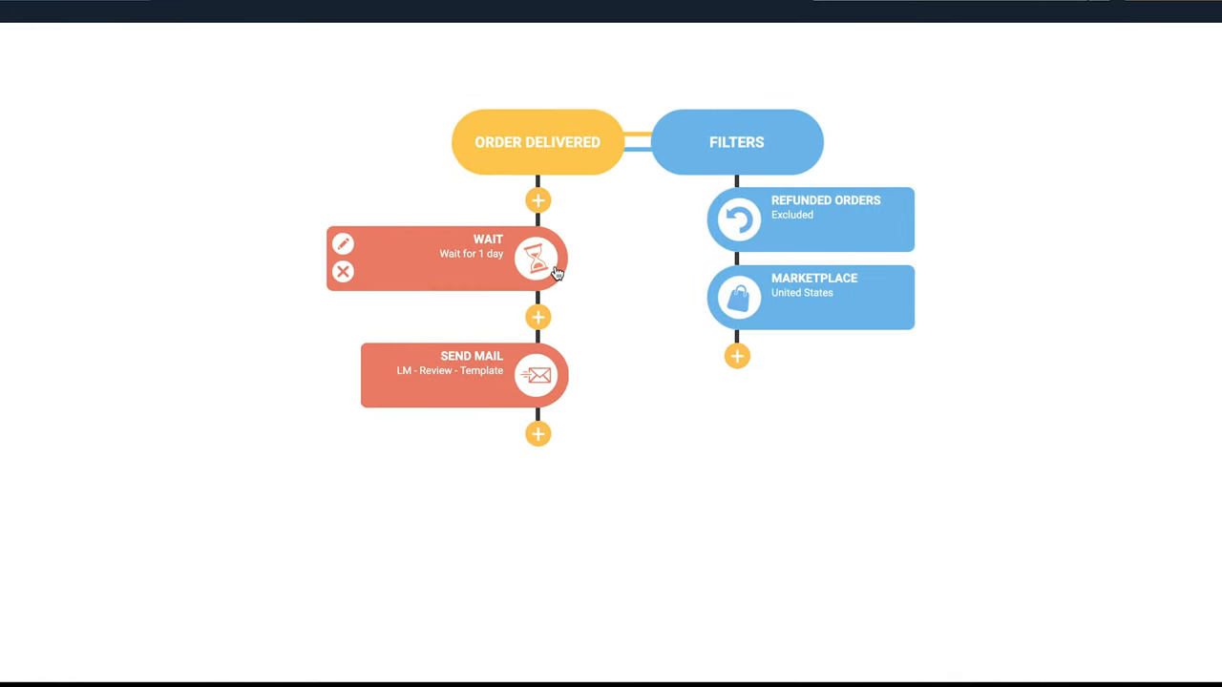
{"action": "mouse_move", "coordinate": [485, 473]}
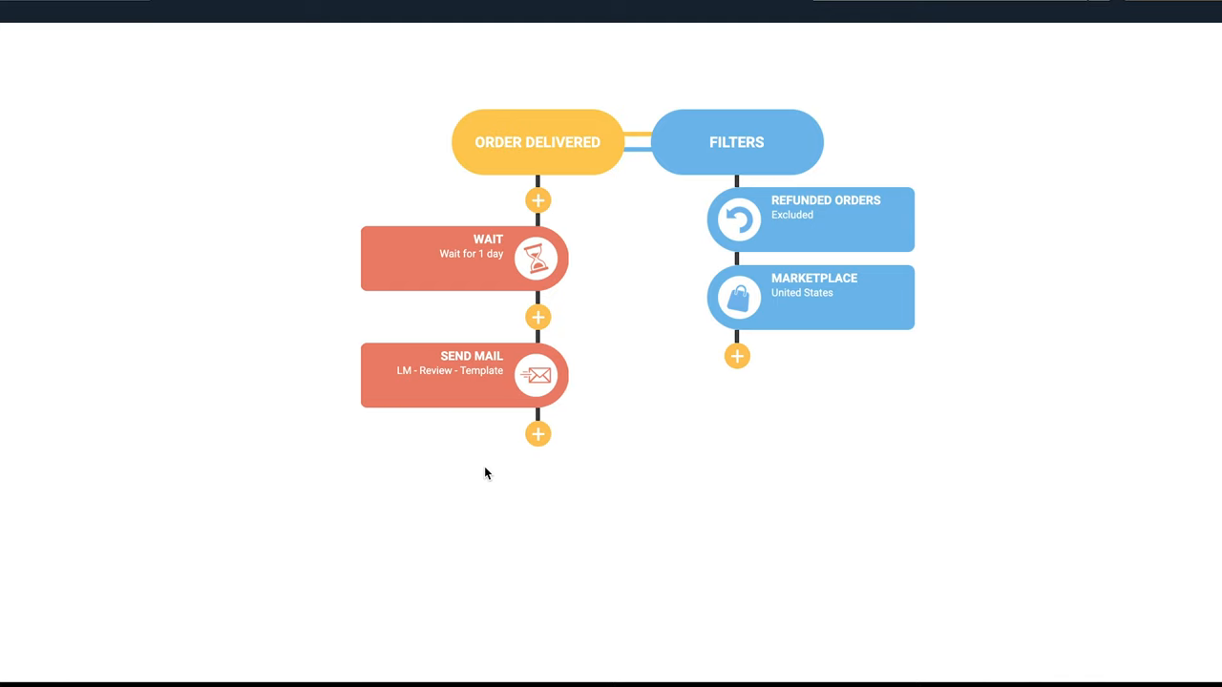
{"action": "mouse_move", "coordinate": [438, 377]}
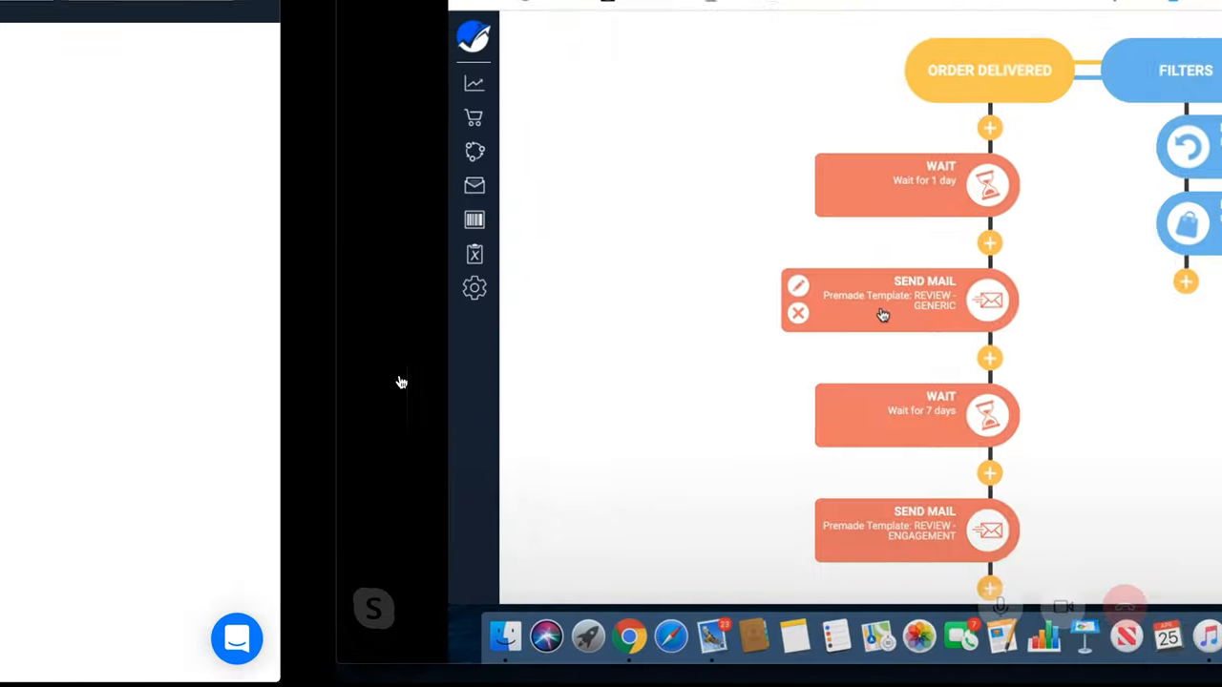
- Set the first Wait node's duration to 2 days in its edit dialog
{"action": "left_click", "coordinate": [915, 184]}
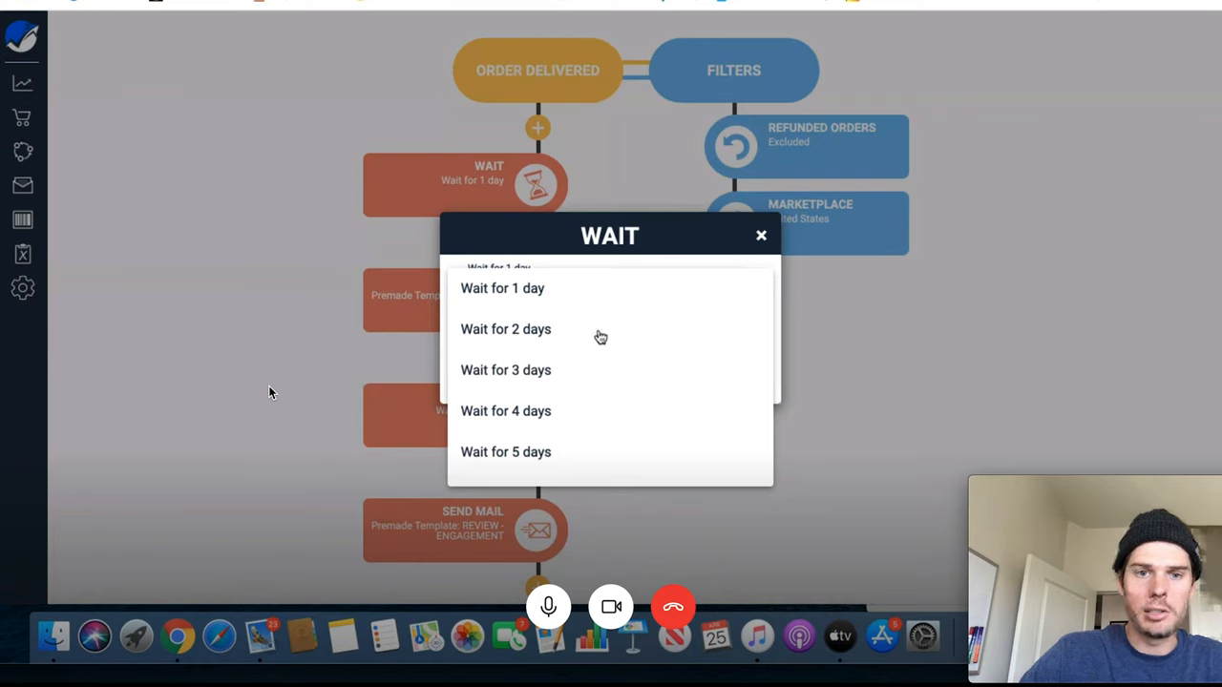
{"action": "left_click", "coordinate": [505, 329]}
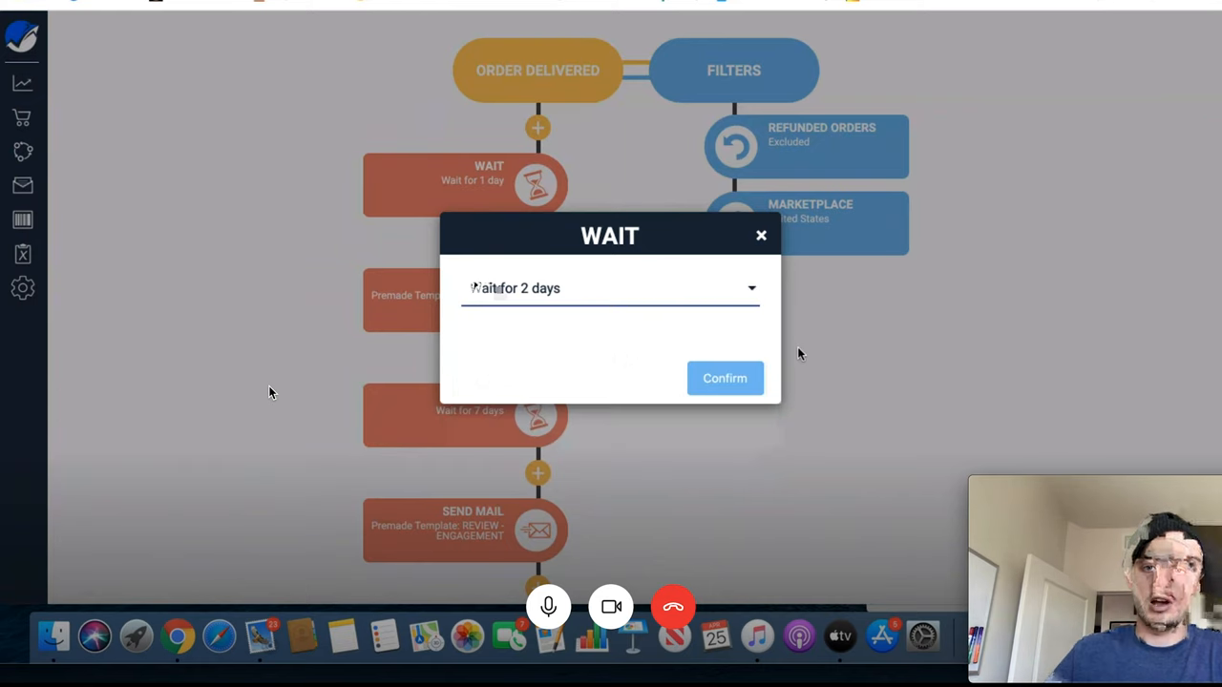